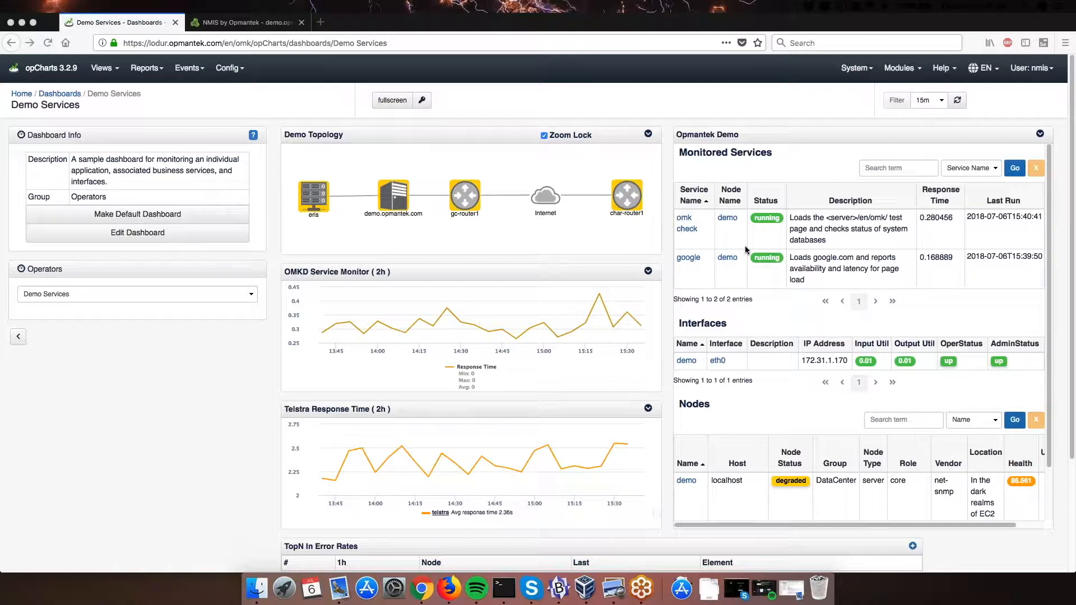
mouse_move(282, 101)
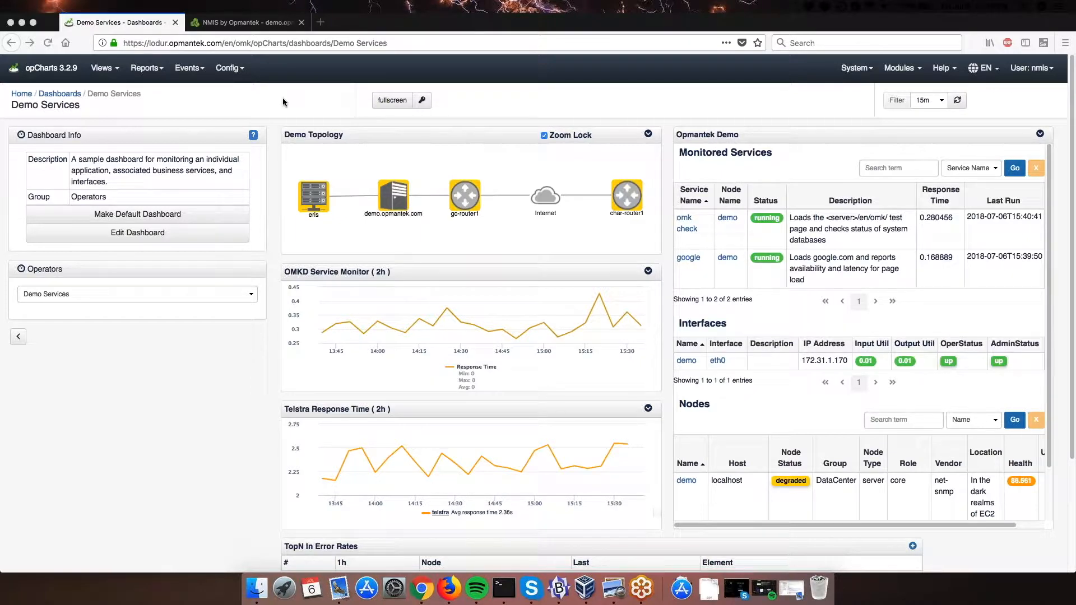
Open the NMIS Services configuration table to review the google service entry.
left_click(247, 22)
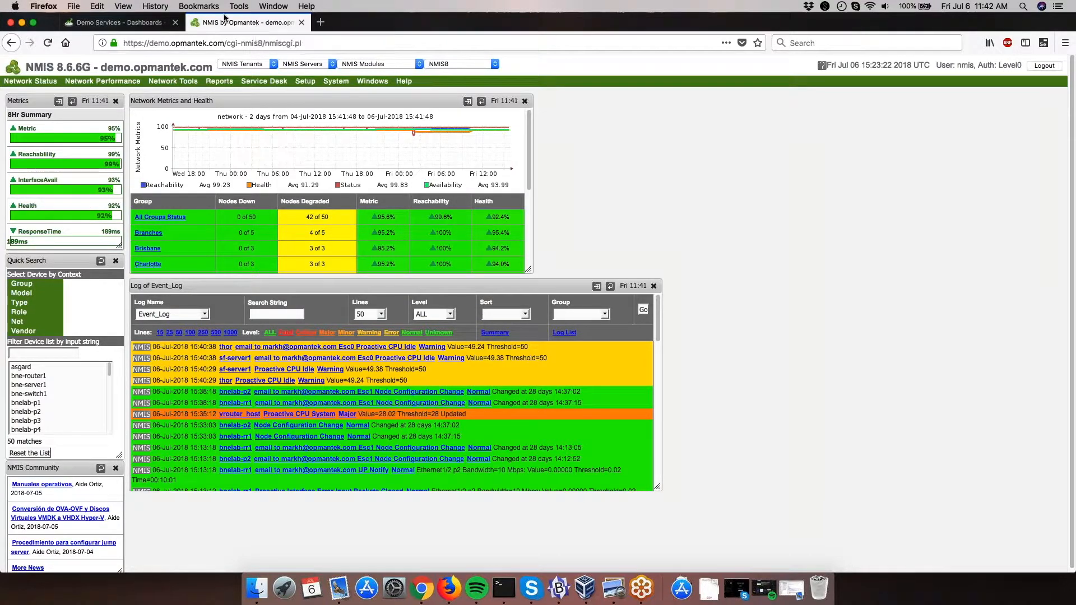
left_click(336, 80)
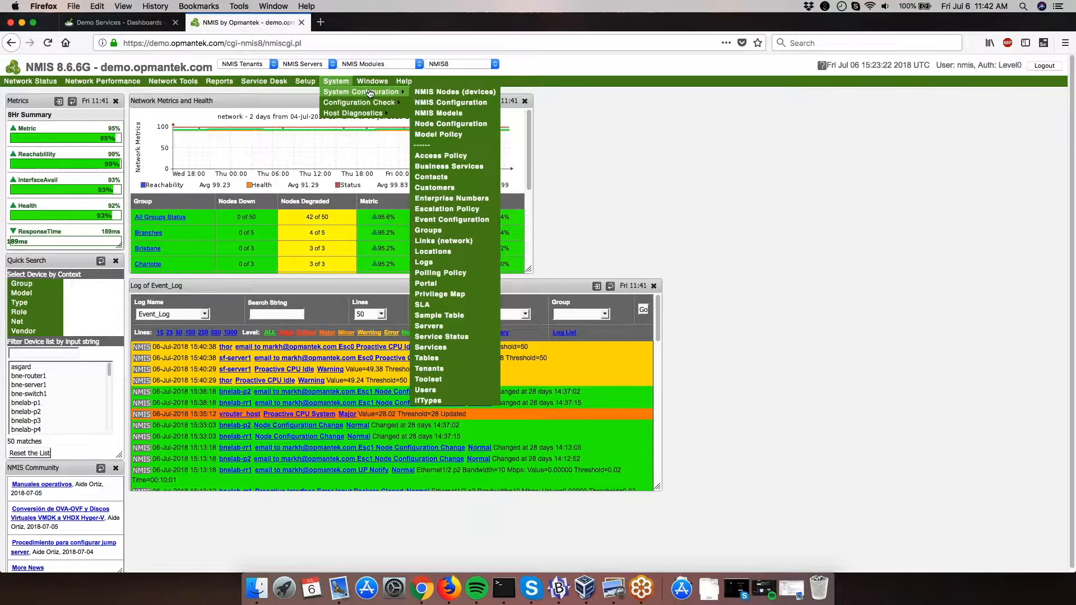
mouse_move(430, 348)
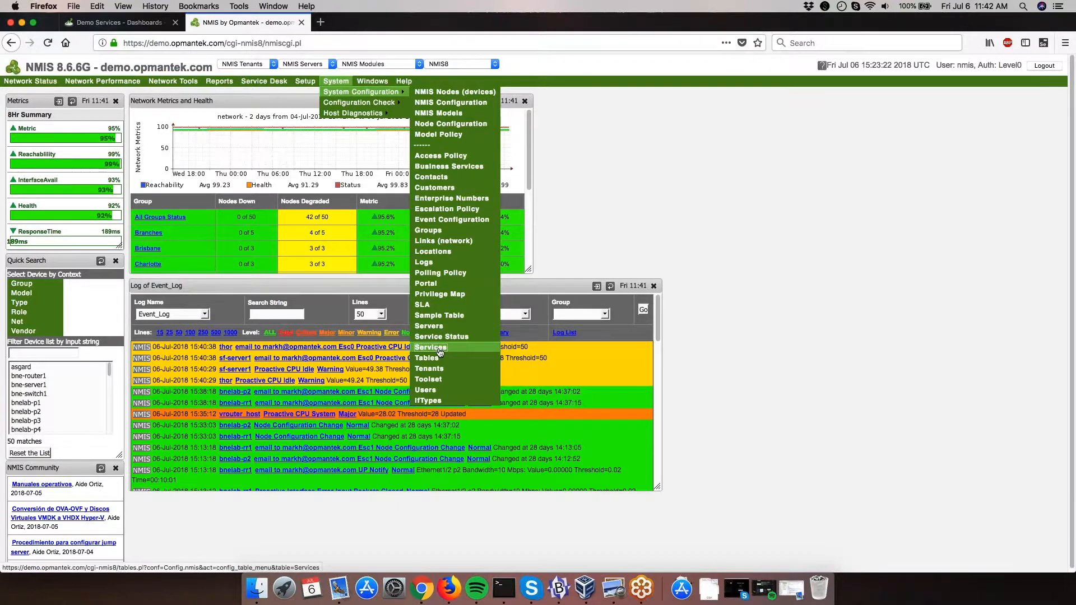
left_click(431, 346)
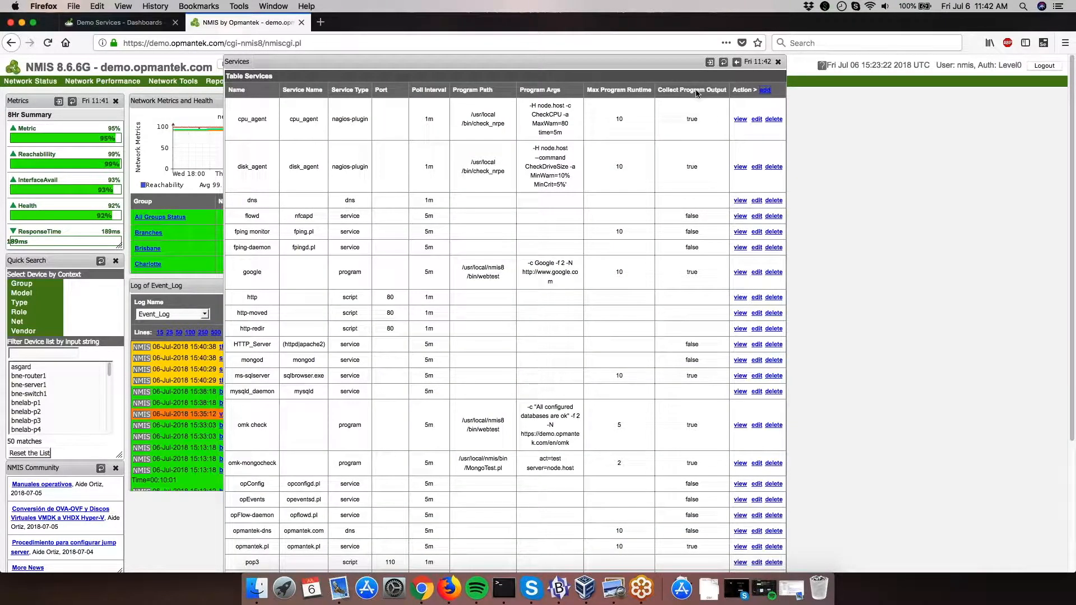
mouse_move(385, 245)
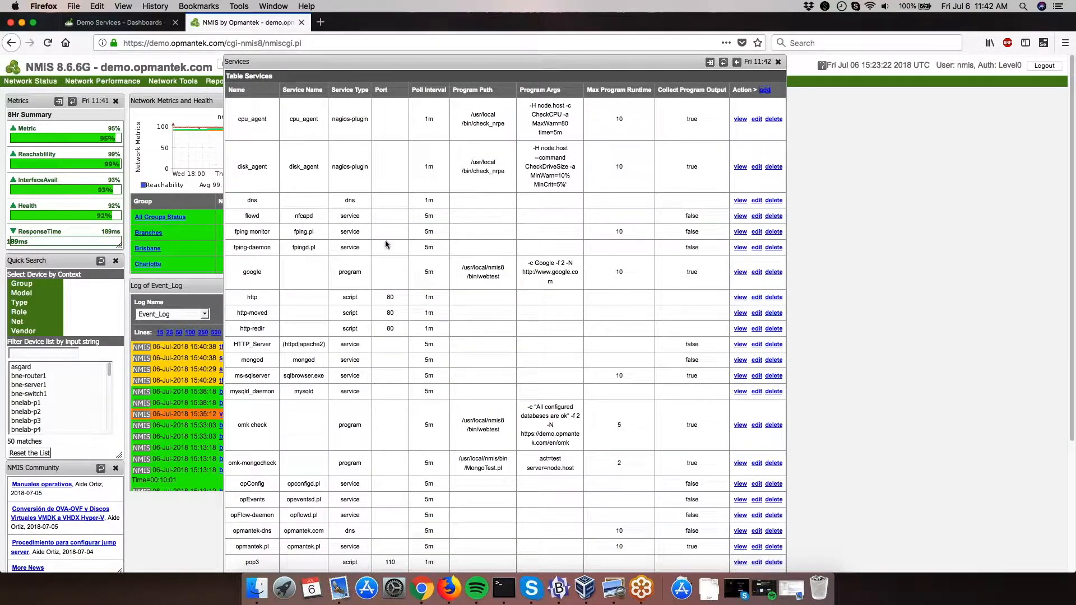
mouse_move(740, 122)
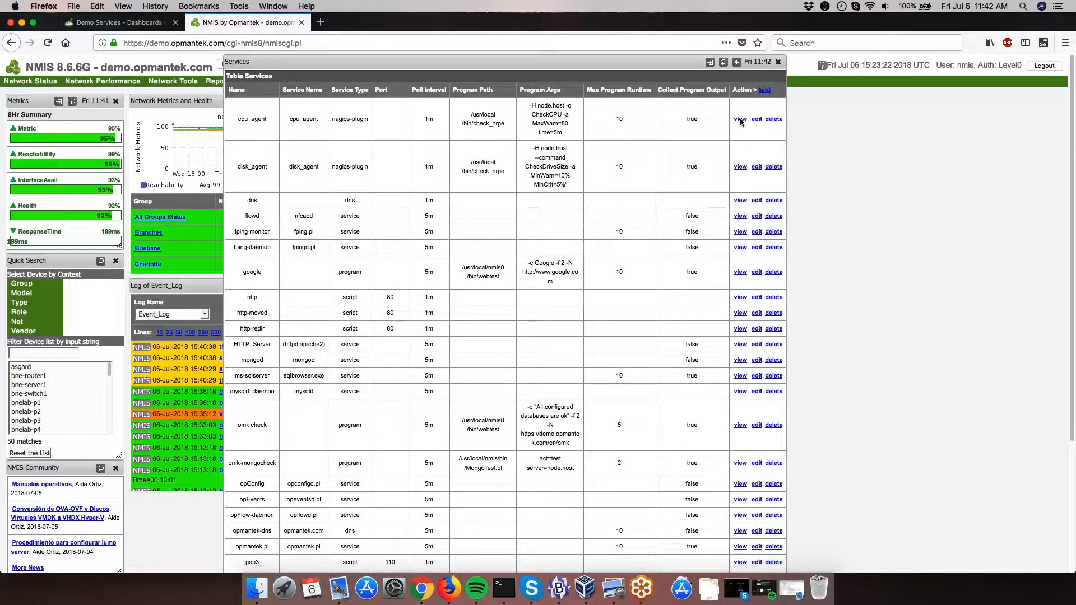
mouse_move(764, 93)
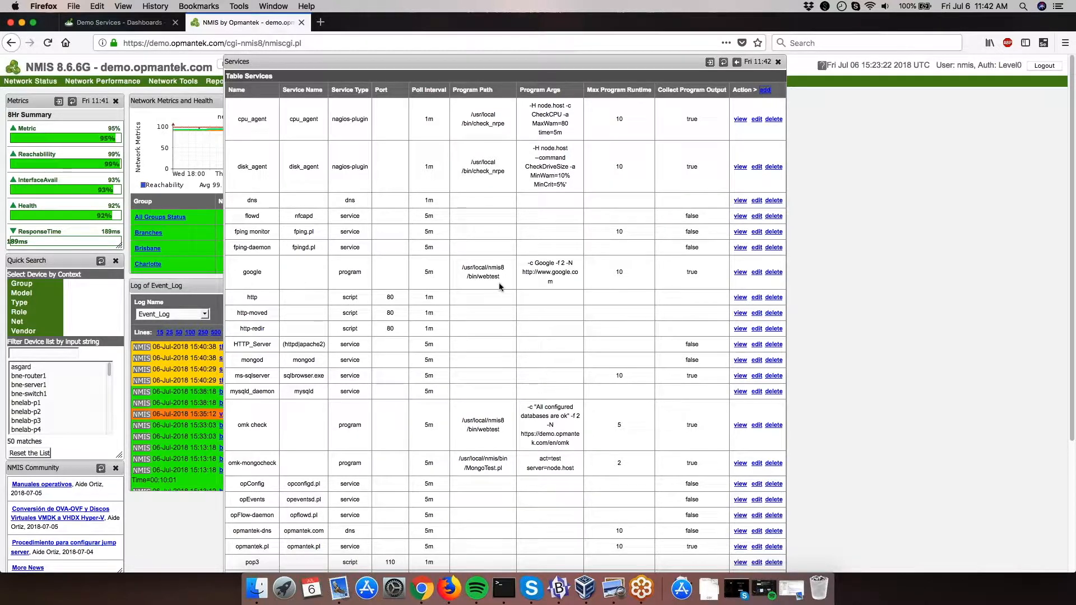
mouse_move(545, 264)
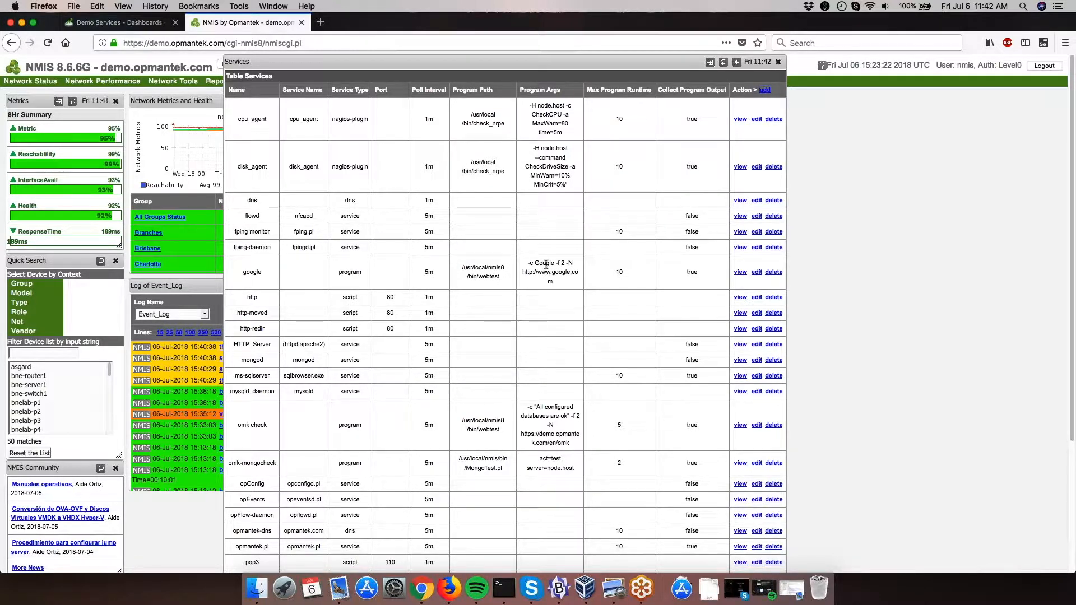
mouse_move(507, 228)
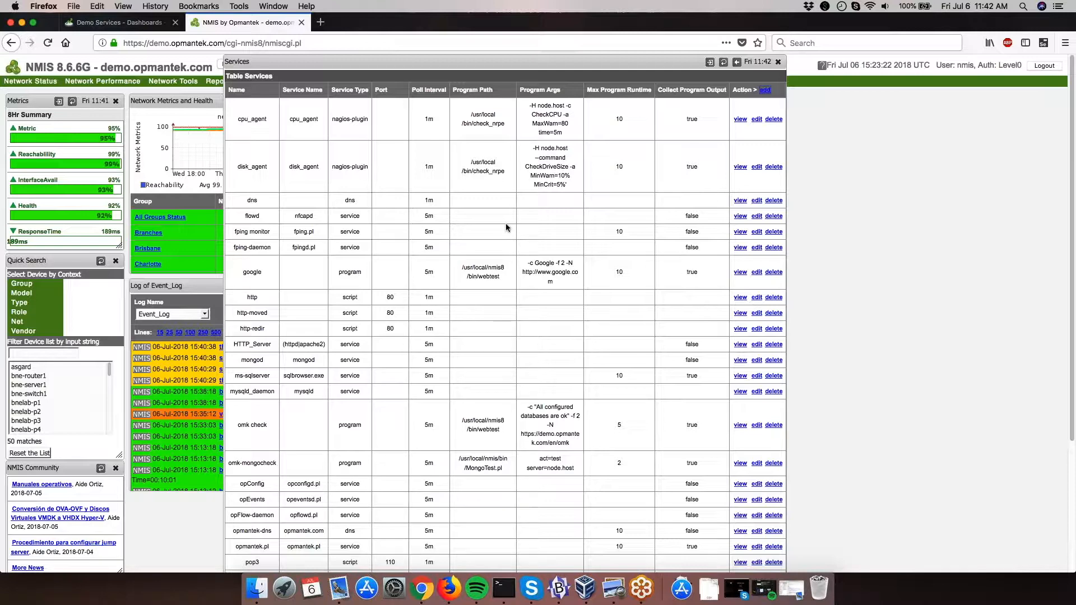
Preview a blank new-service form in NMIS, then dismiss it.
left_click(766, 90)
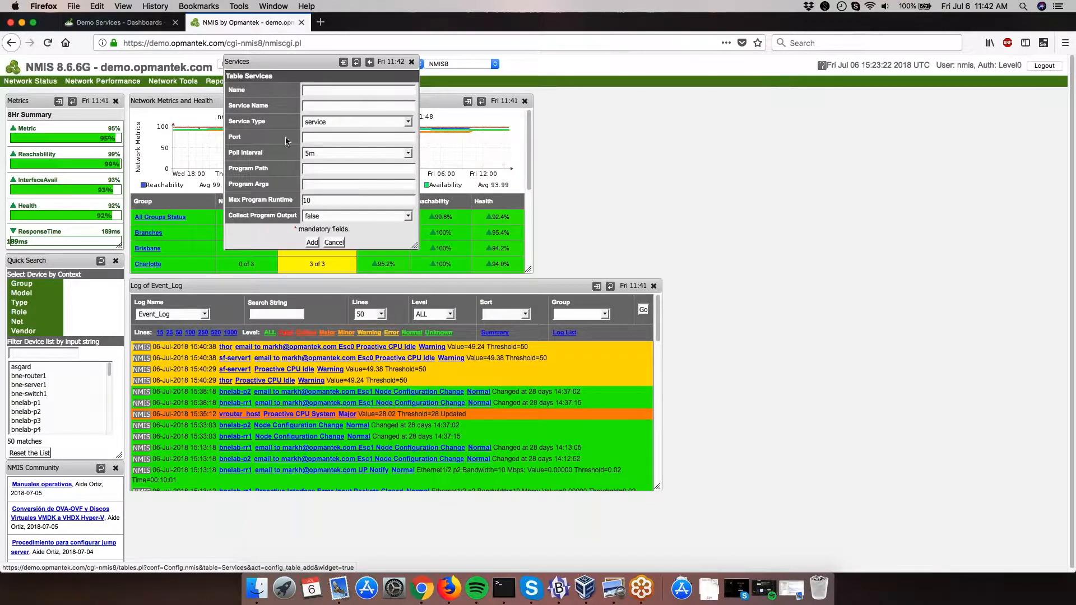
mouse_move(295, 108)
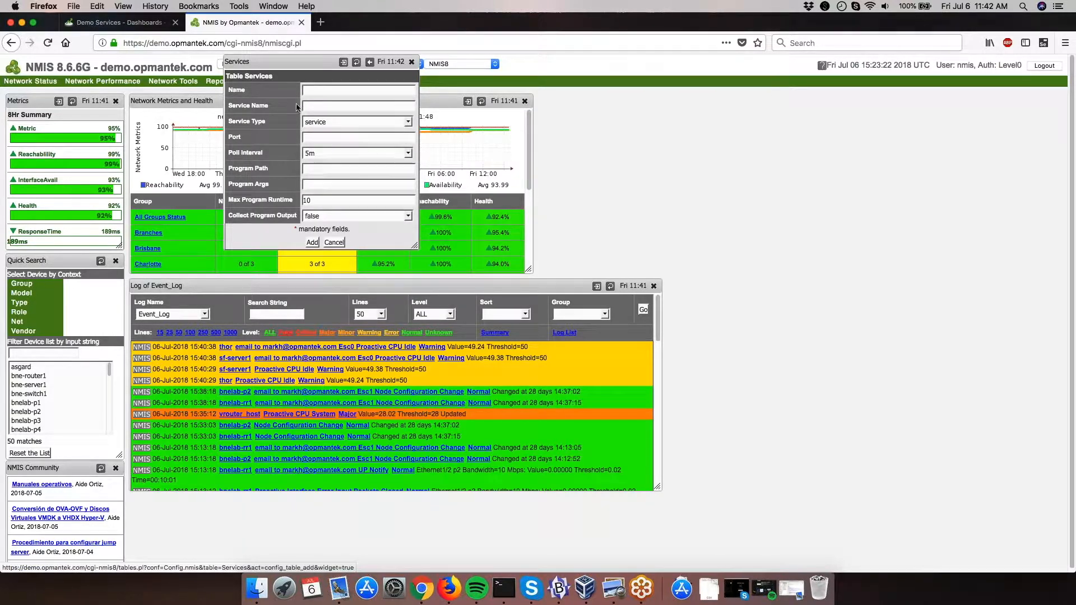
mouse_move(288, 156)
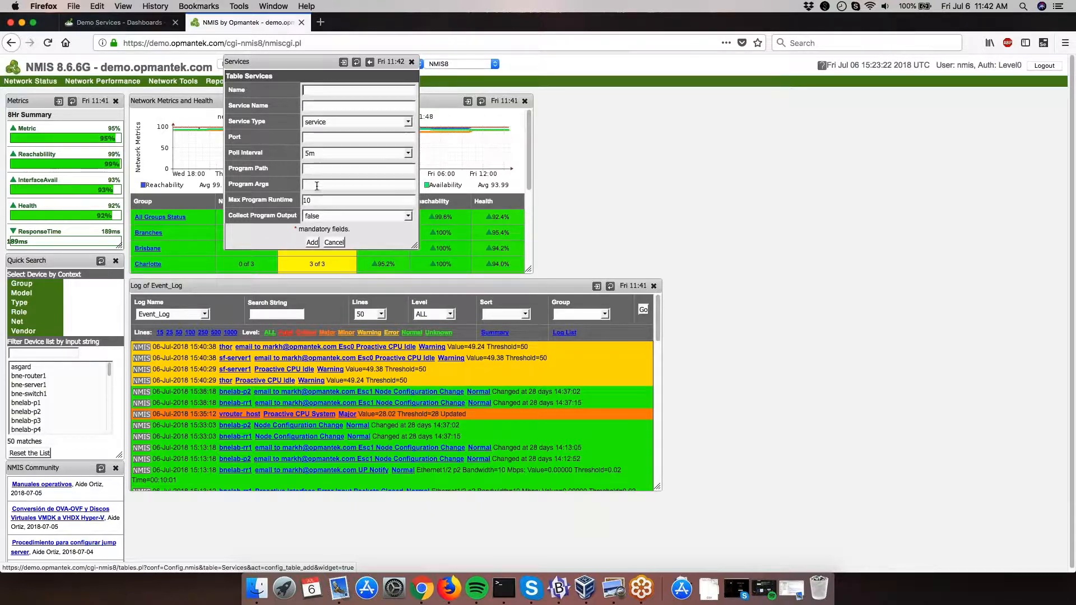
mouse_move(350, 218)
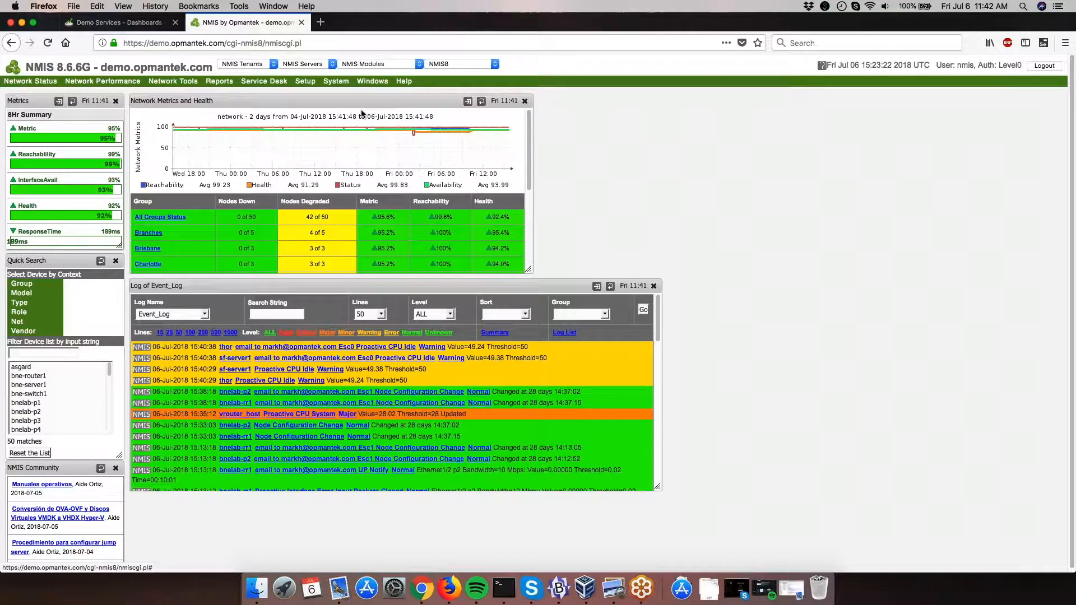
left_click(336, 81)
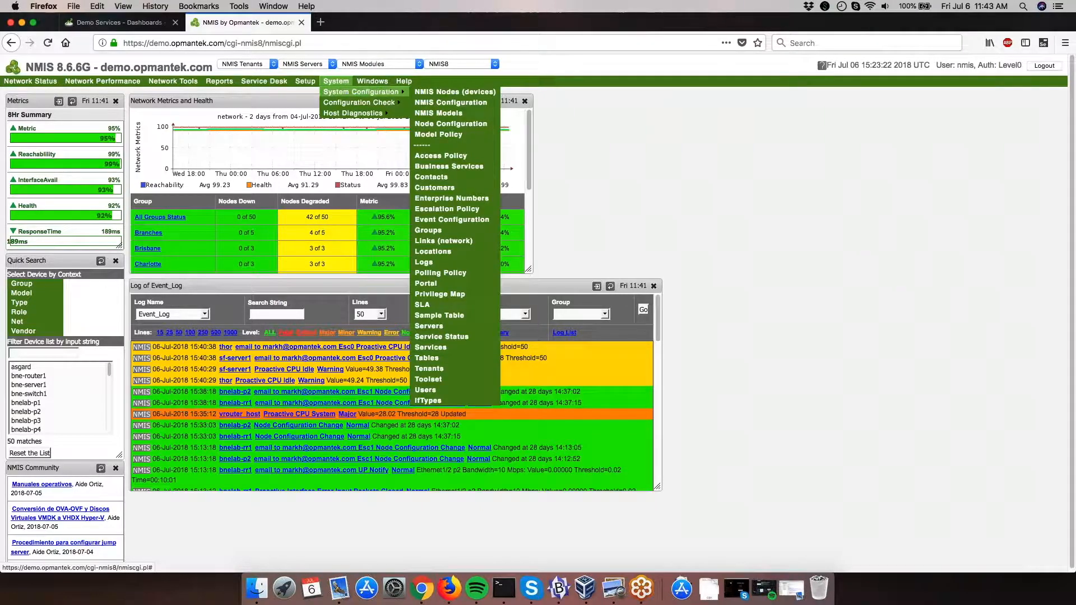
Back in opCharts, go to Views > Business Services.
left_click(116, 22)
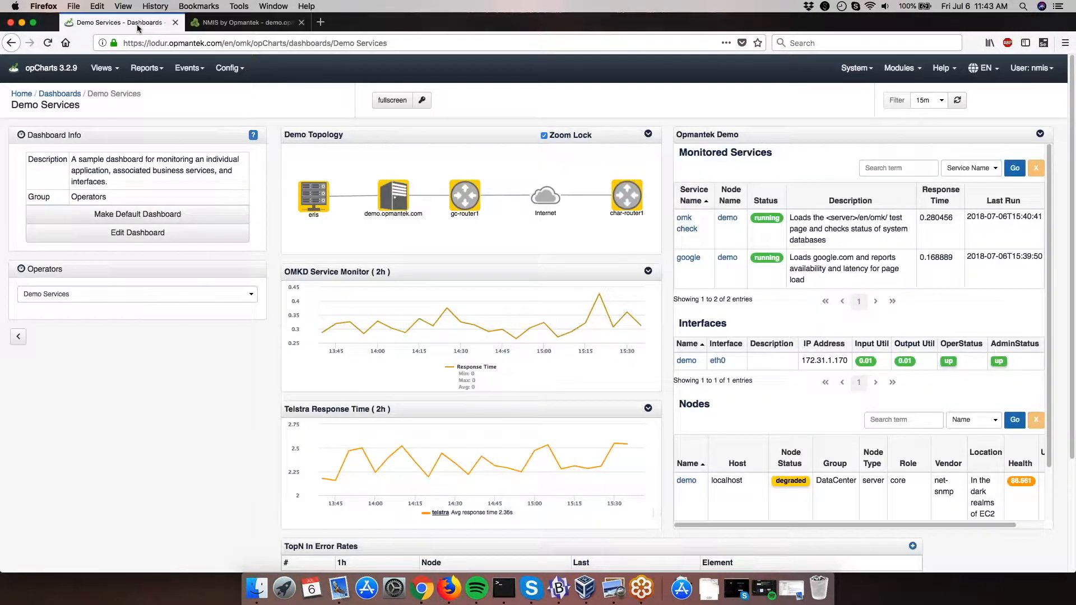
left_click(101, 67)
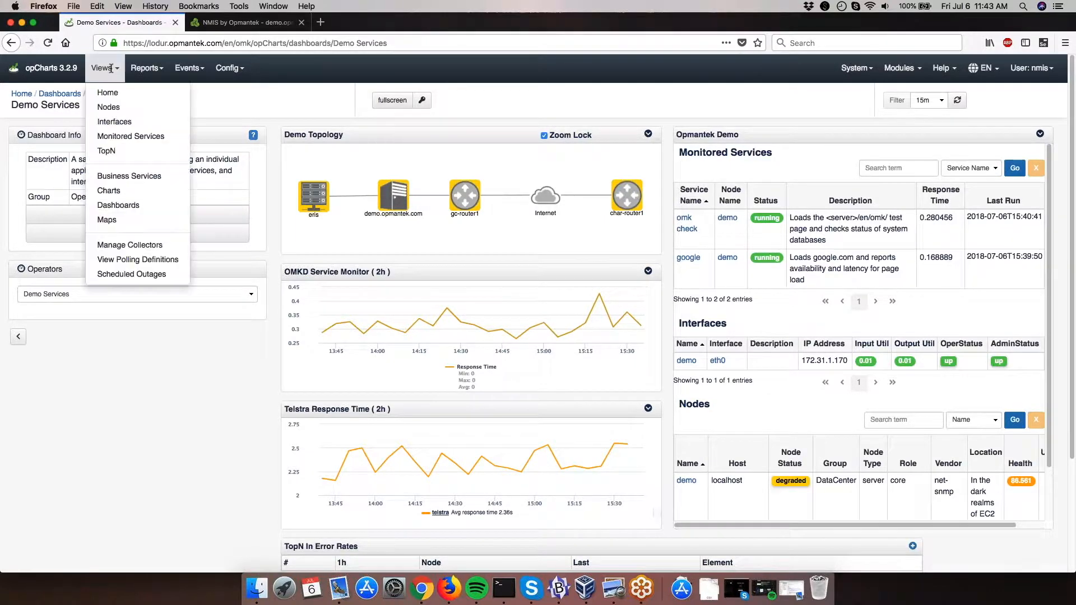
left_click(128, 175)
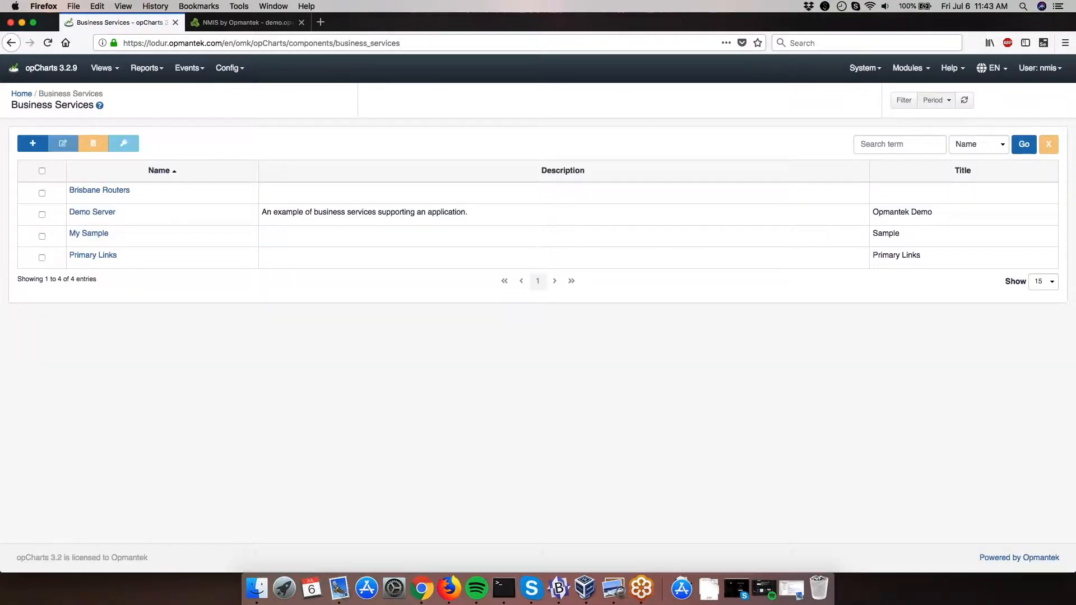
mouse_move(197, 275)
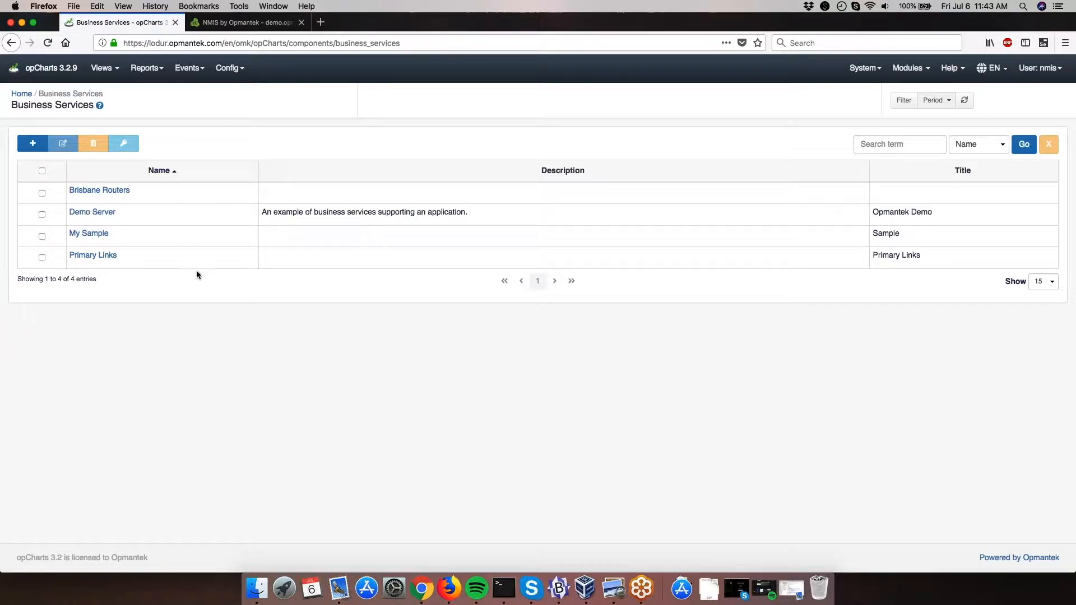
mouse_move(173, 276)
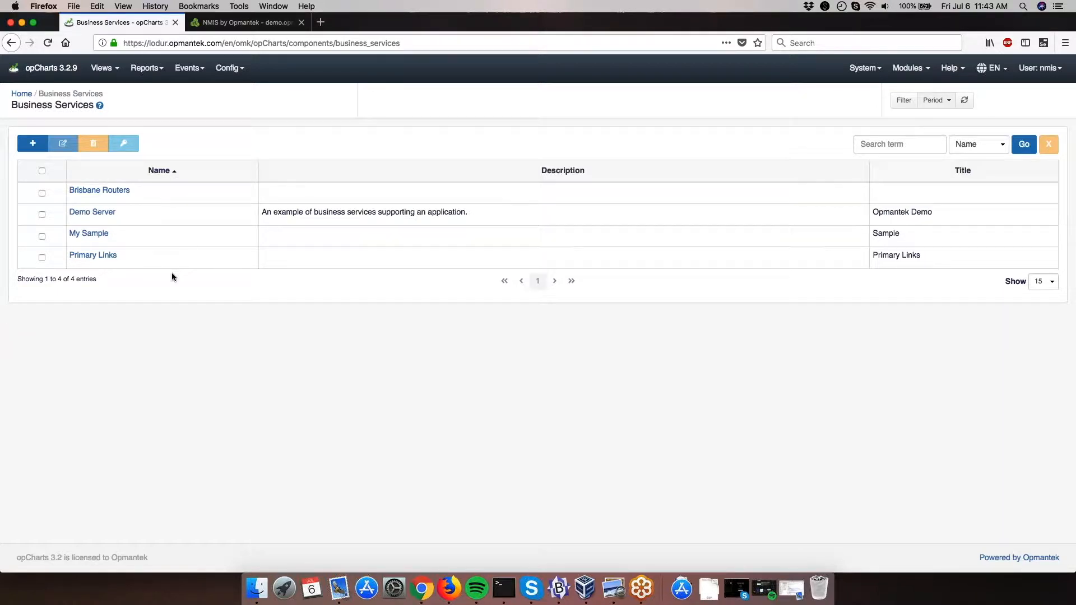
left_click(32, 144)
type("Google monitor")
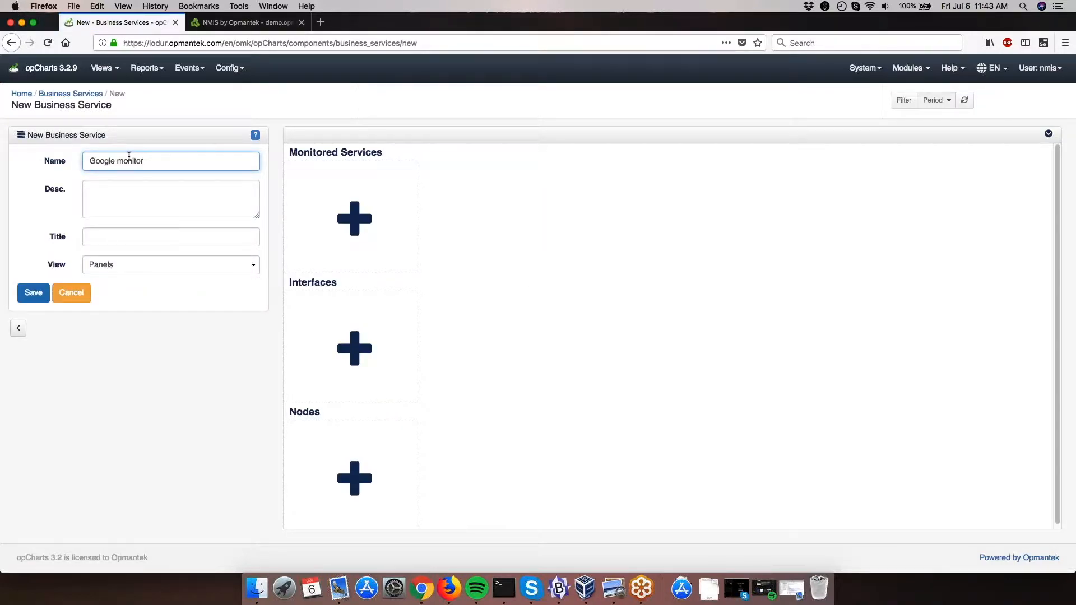
Set the Google monitor business service's View option to Table.
left_click(170, 237)
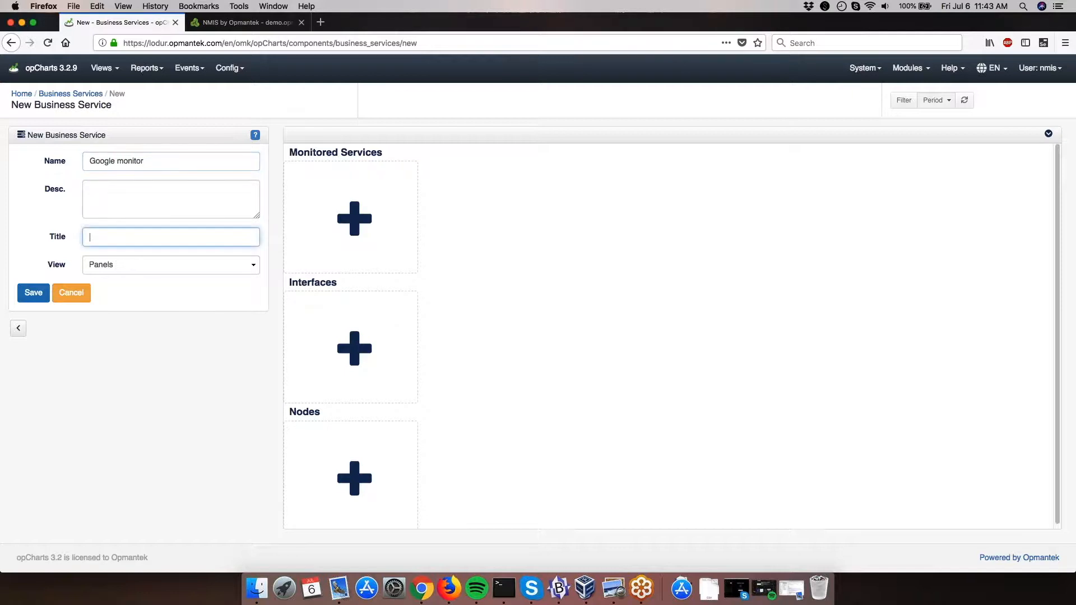
left_click(170, 264)
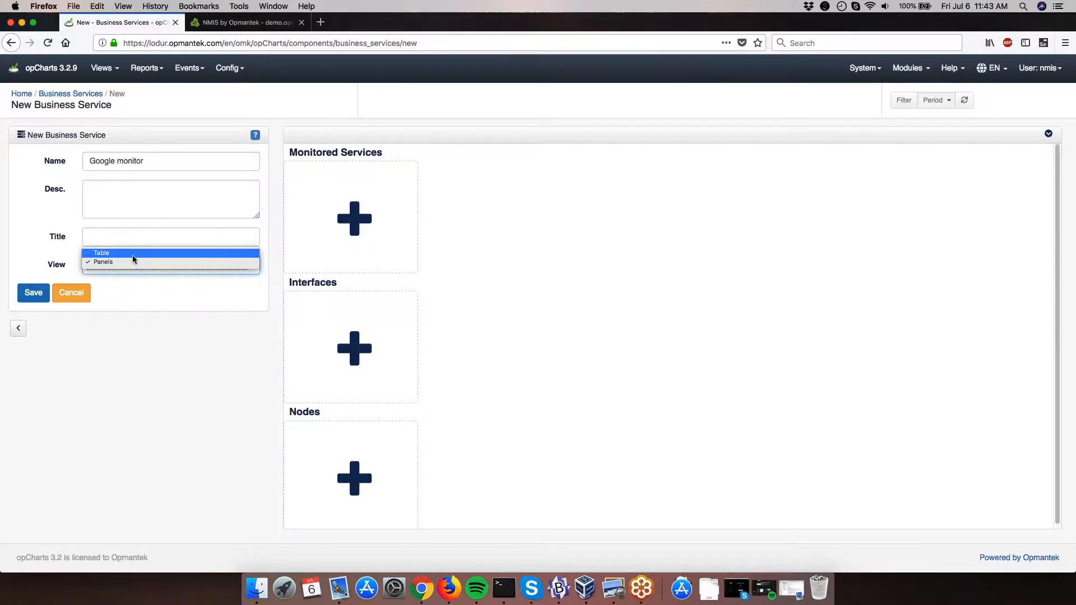
left_click(101, 254)
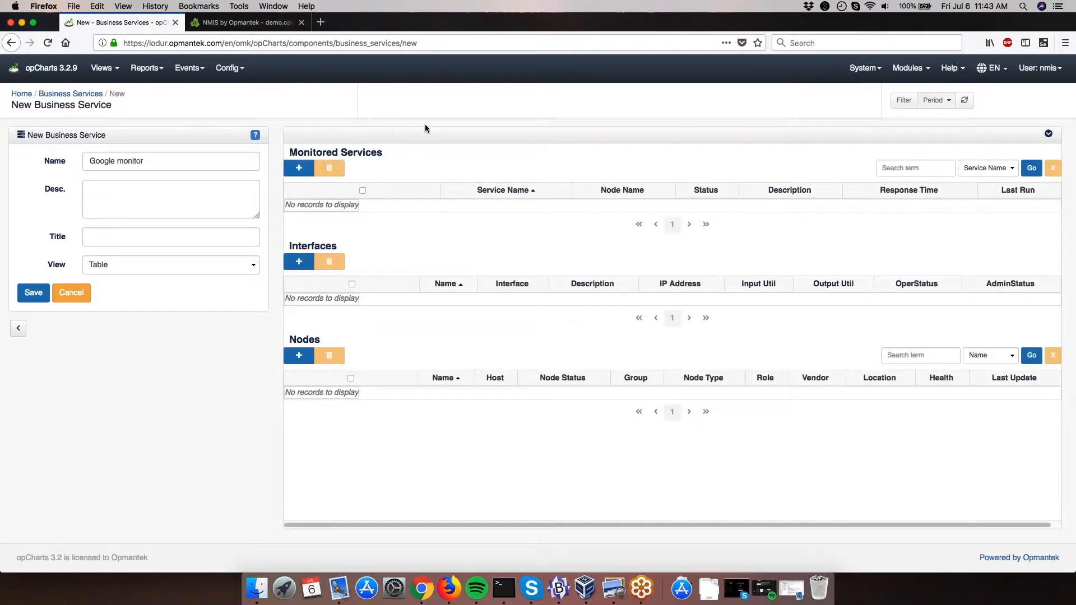
mouse_move(343, 153)
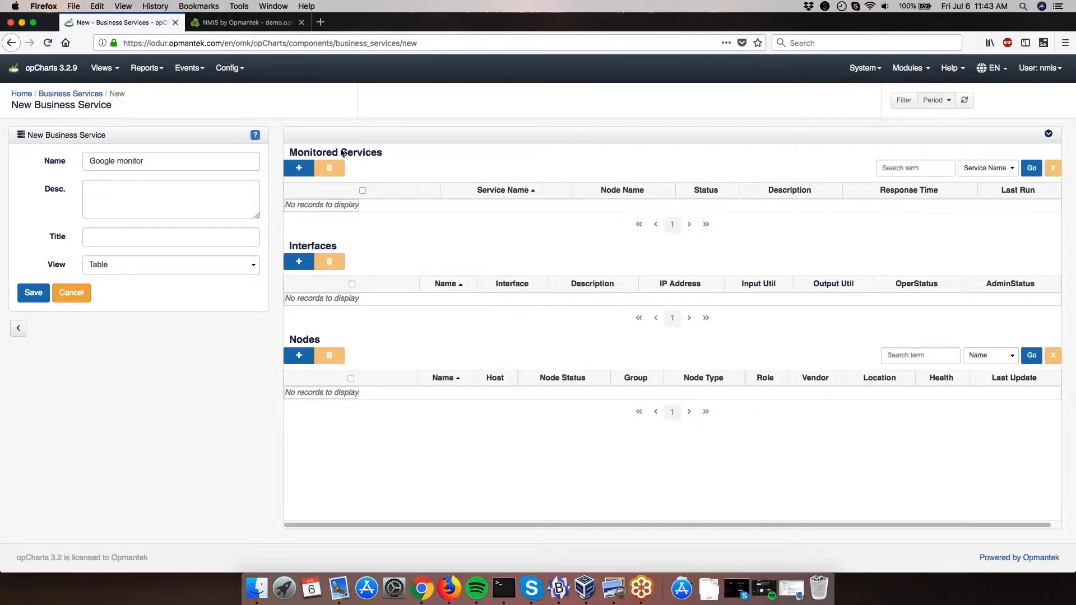
Add the google service from node demo under Monitored Services.
left_click(299, 167)
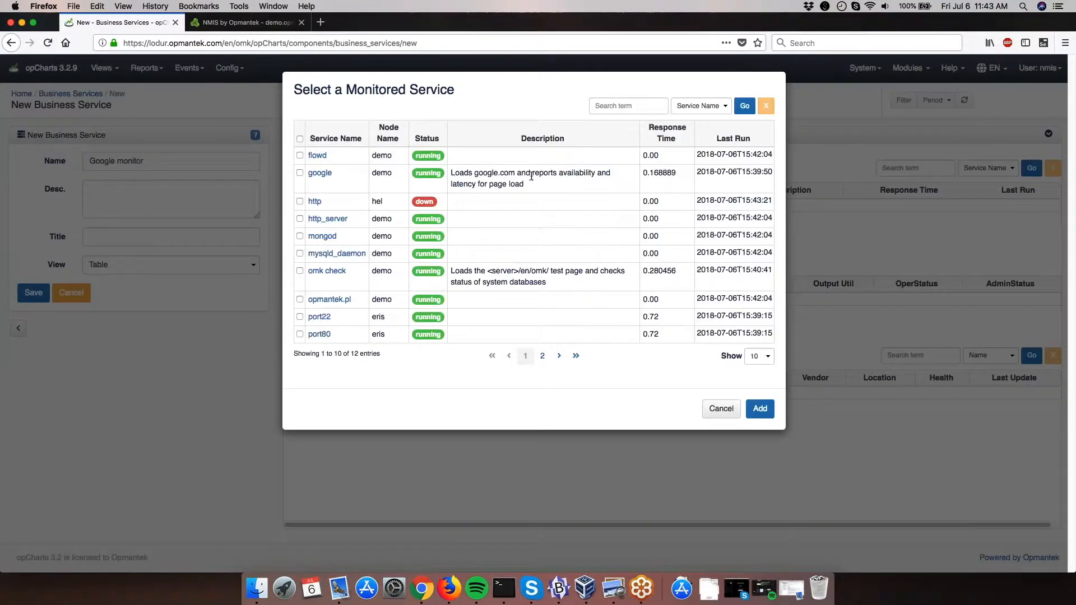
mouse_move(519, 232)
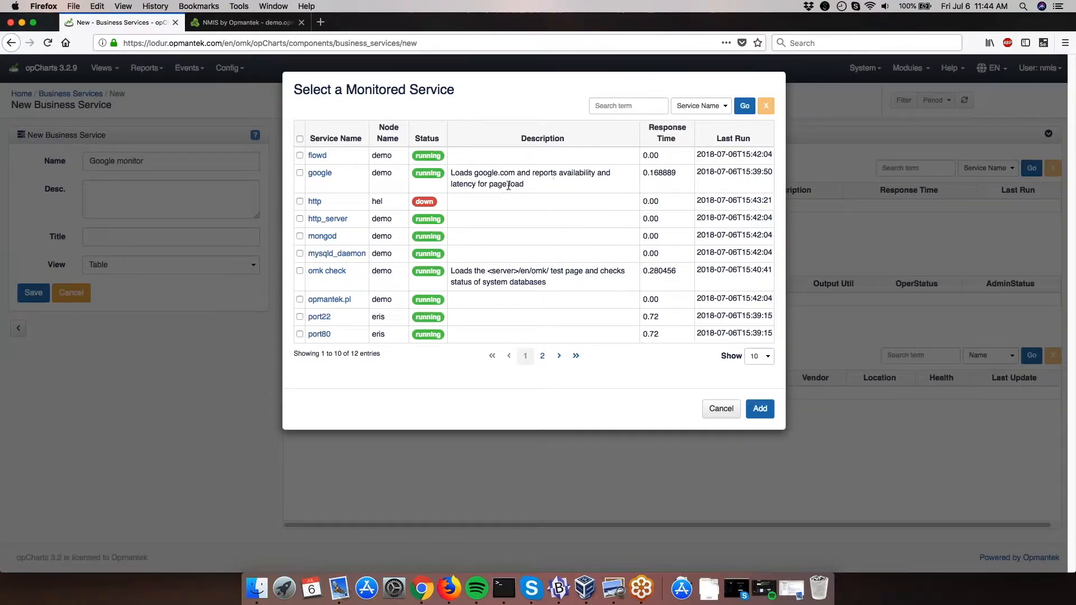
left_click(299, 172)
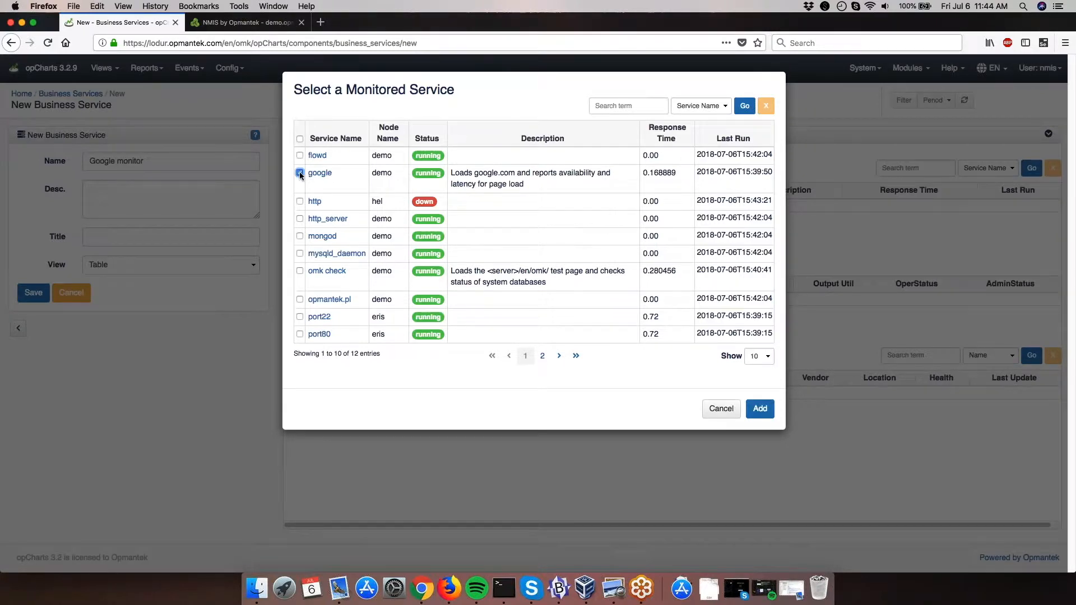
left_click(759, 408)
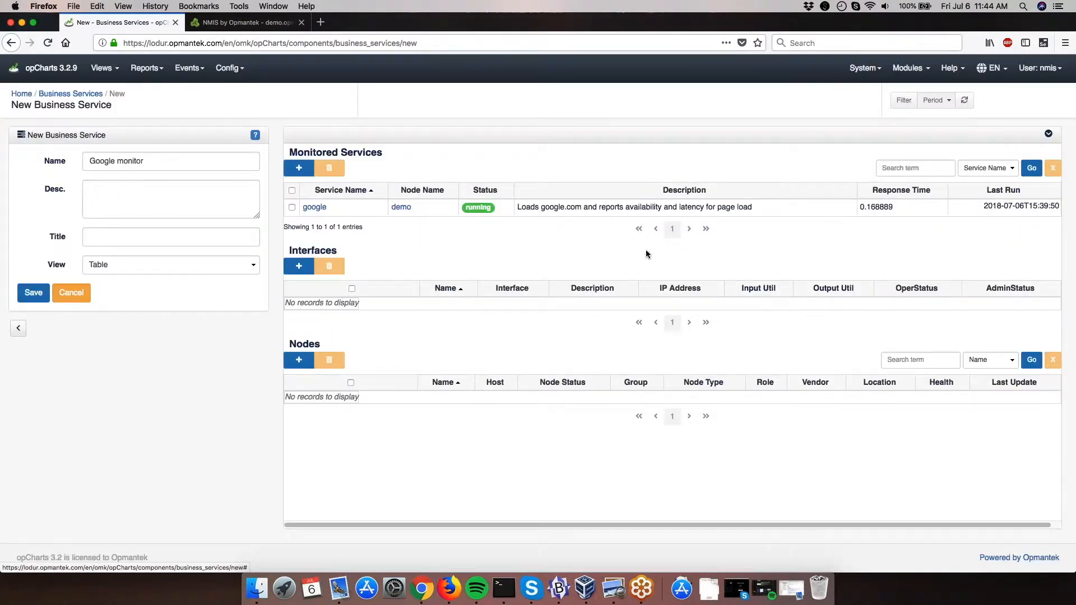
mouse_move(361, 203)
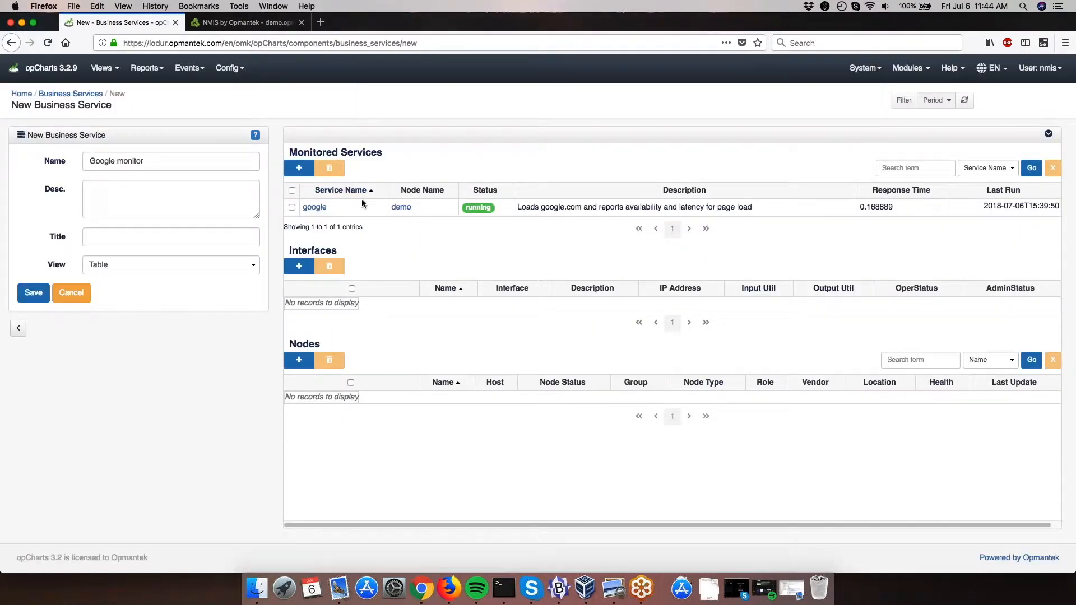
Add asgard's FastEthernet0/0 'Opmantek LAN' interface under Interfaces.
left_click(299, 266)
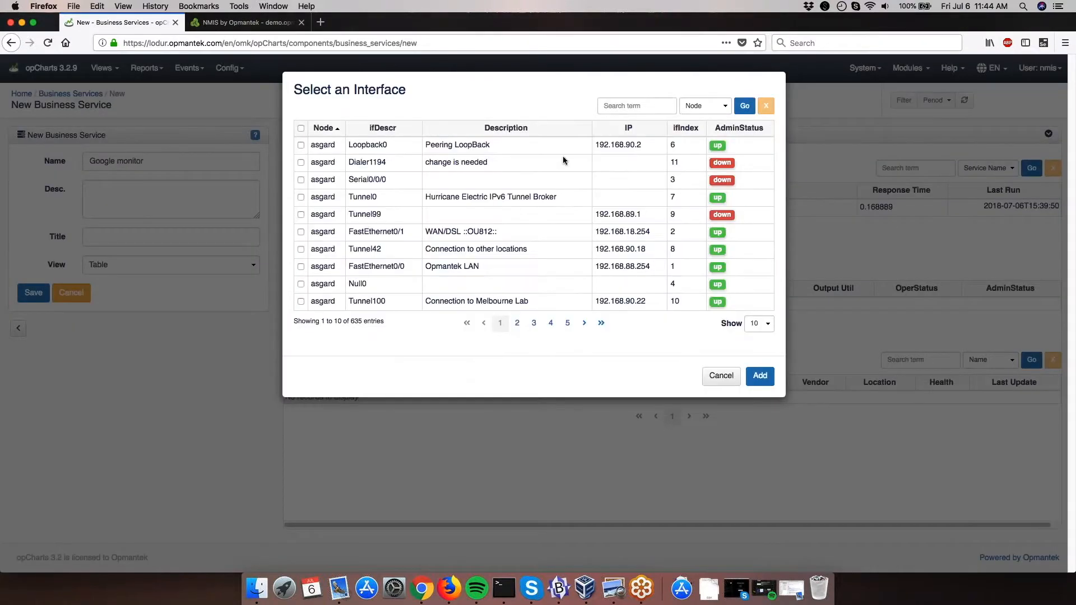
left_click(300, 266)
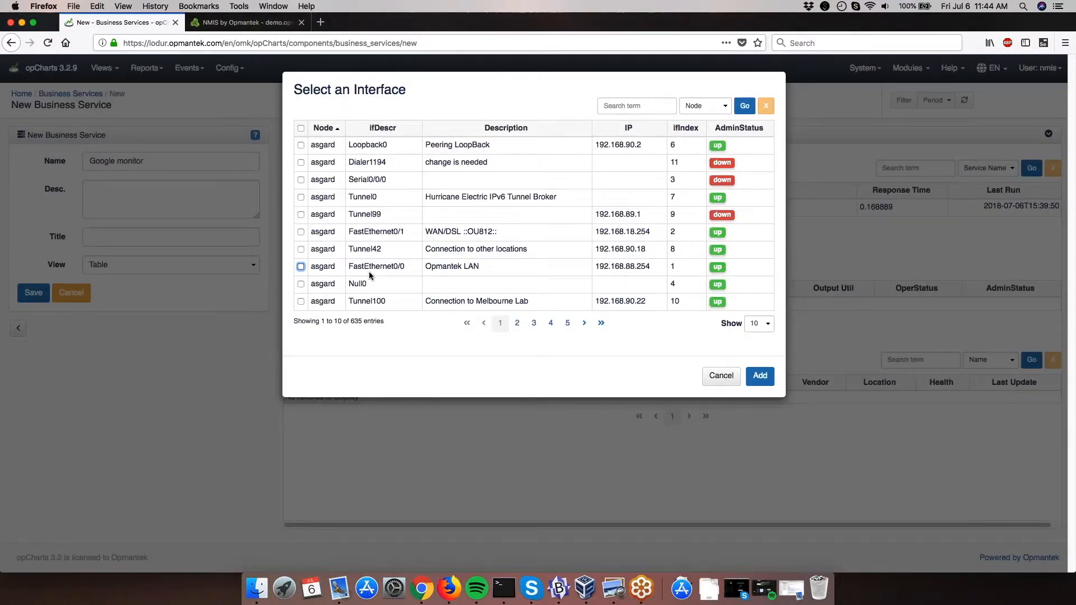
left_click(300, 267)
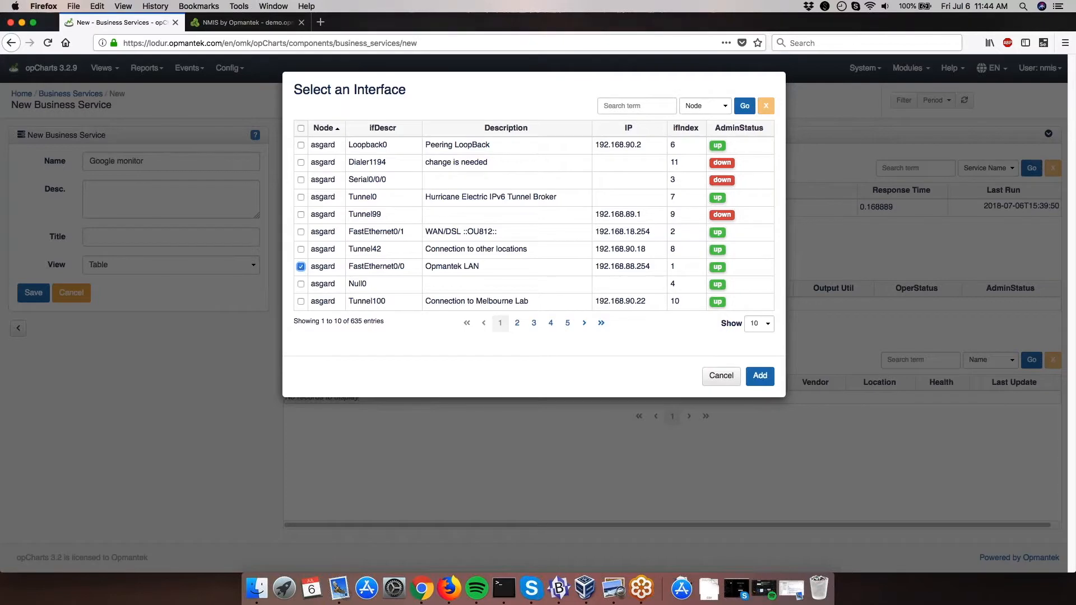
left_click(759, 376)
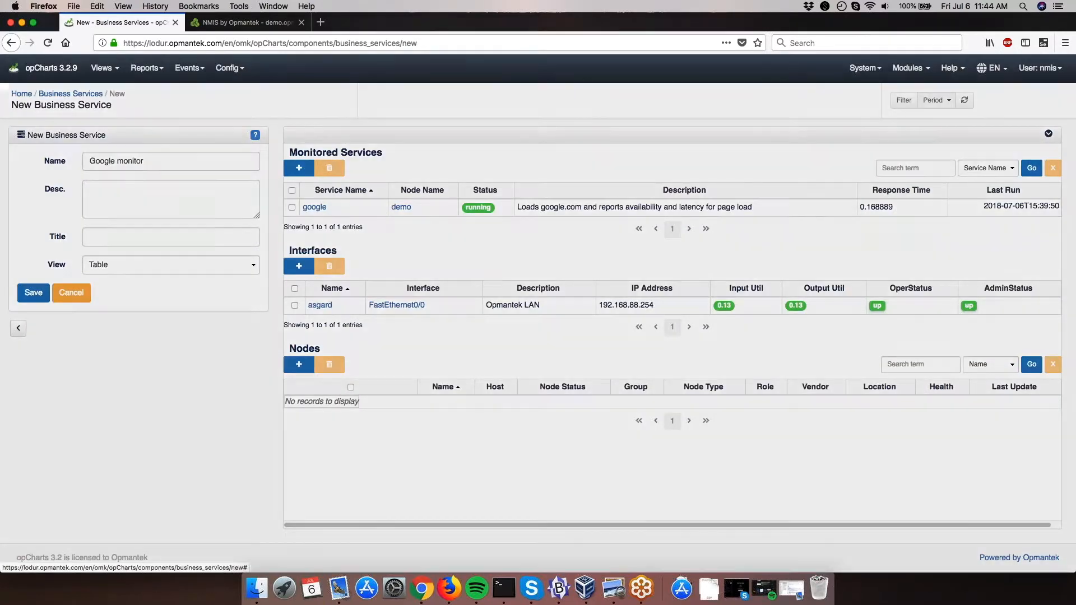
Add the asgard node (asgard.opmantek.com) under Nodes.
left_click(299, 364)
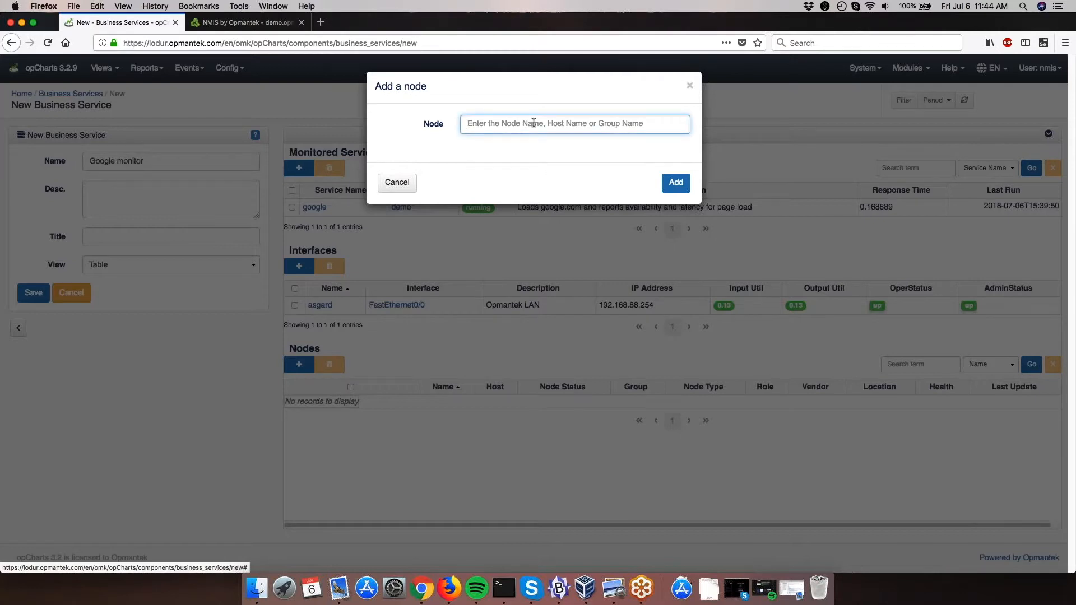
type("asgard")
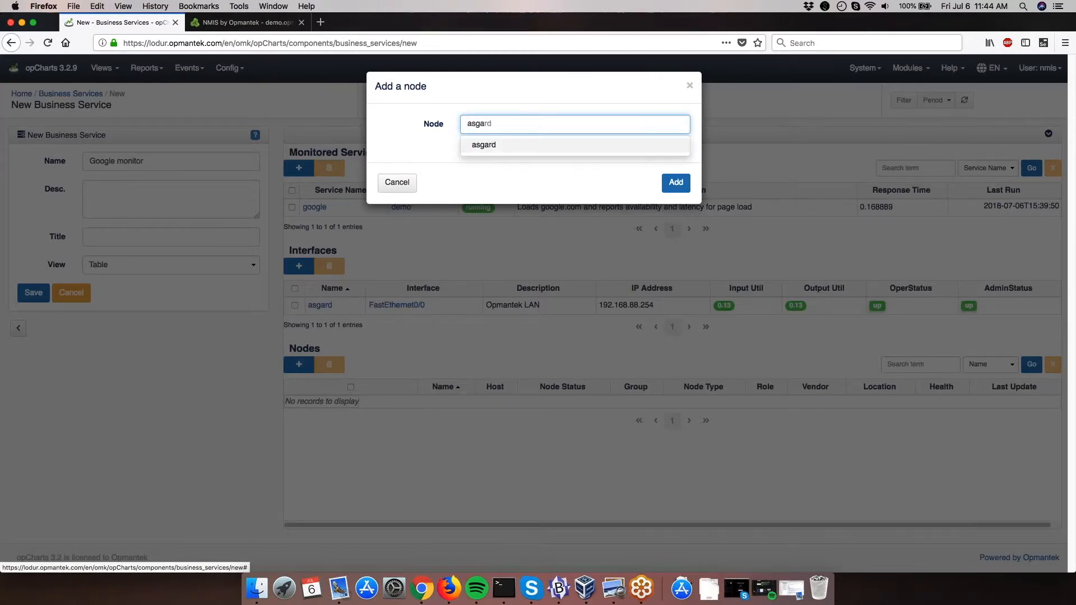
left_click(674, 182)
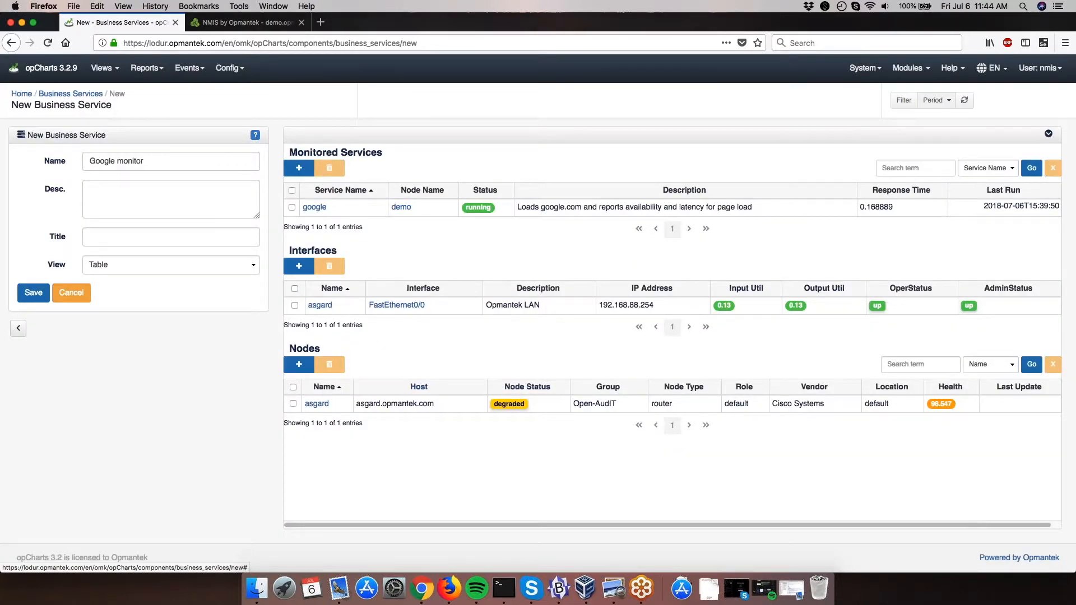
mouse_move(444, 179)
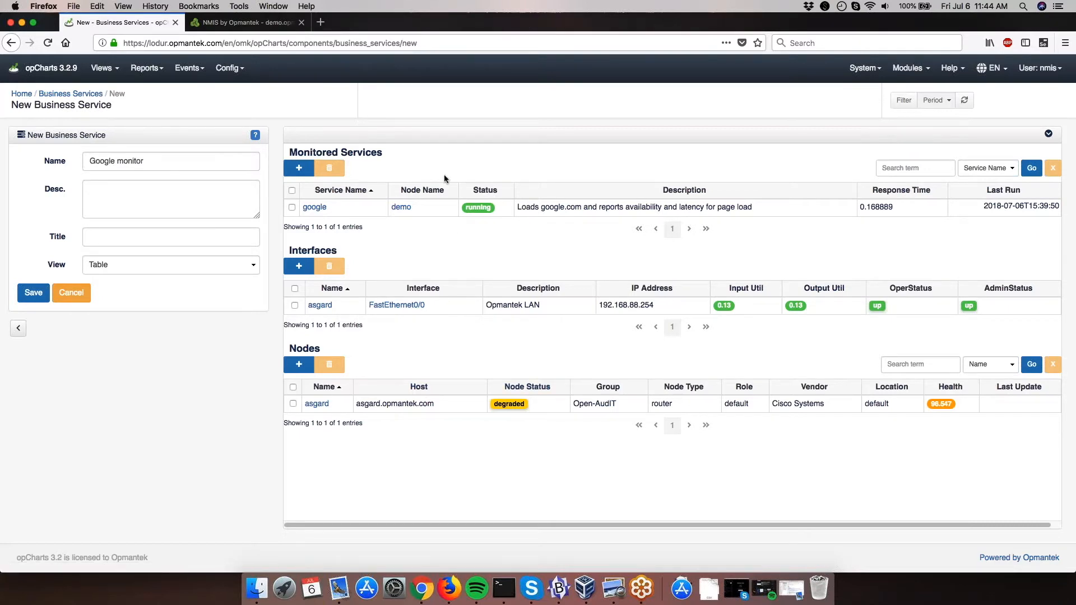
Save the Google monitor business service.
left_click(33, 293)
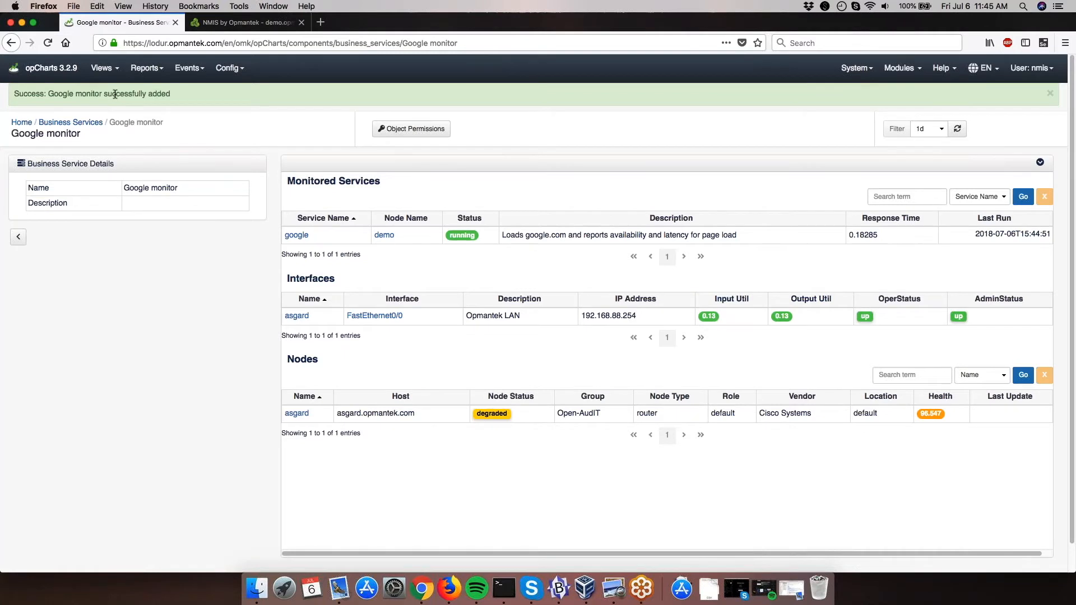
mouse_move(380, 228)
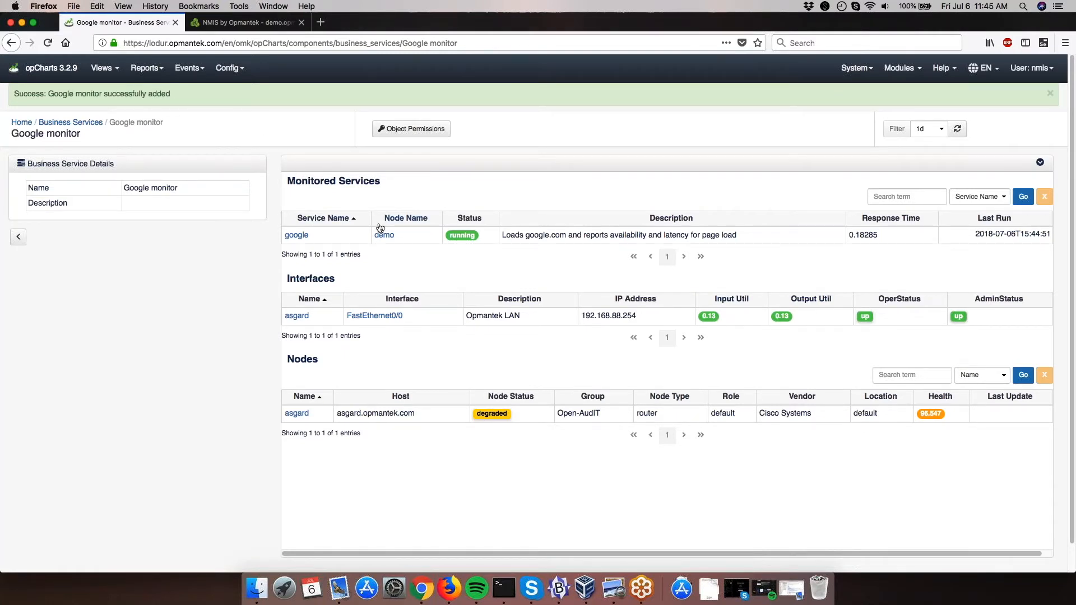
mouse_move(389, 187)
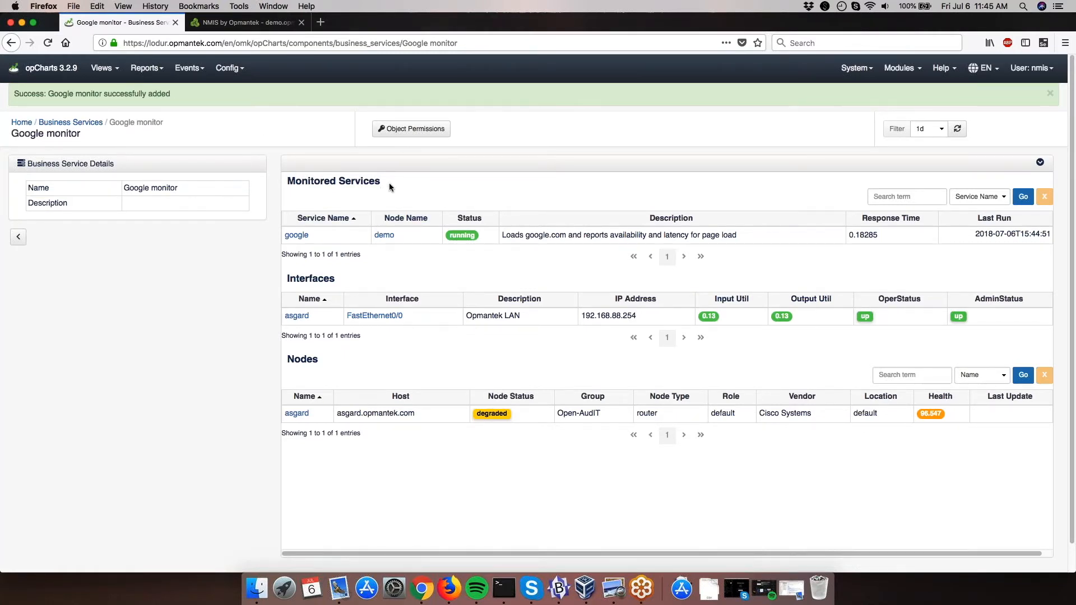
mouse_move(357, 189)
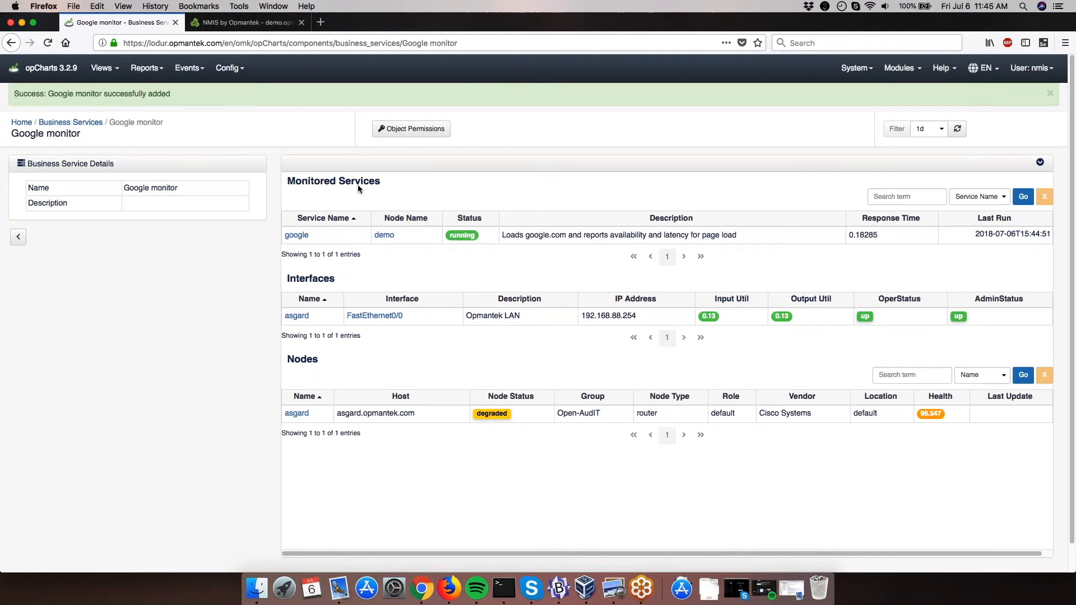